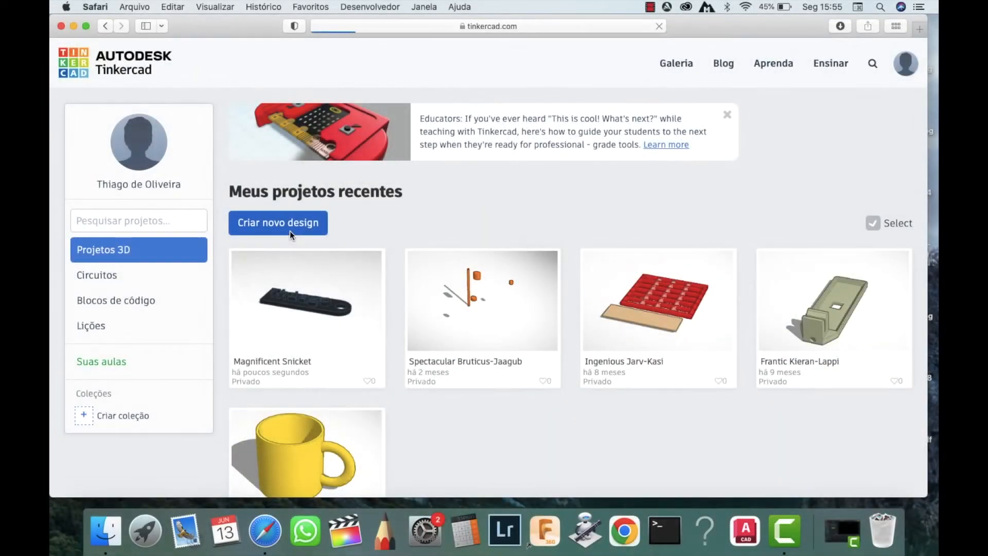
Start a new empty 3D design from the Tinkercad dashboard.
click(278, 223)
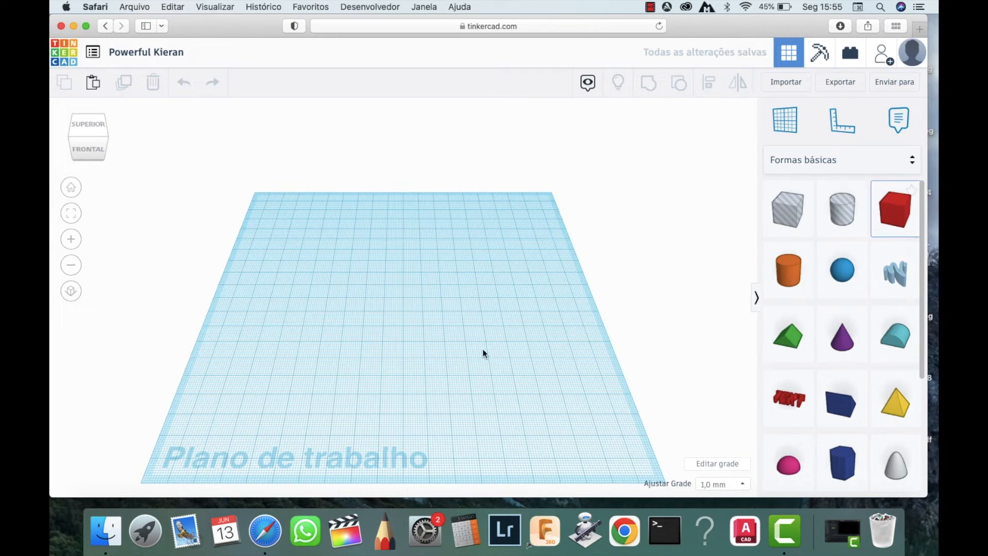
Place a box, stretch it into a long bar, and add a cylinder at its end.
drag(895, 208, 309, 297)
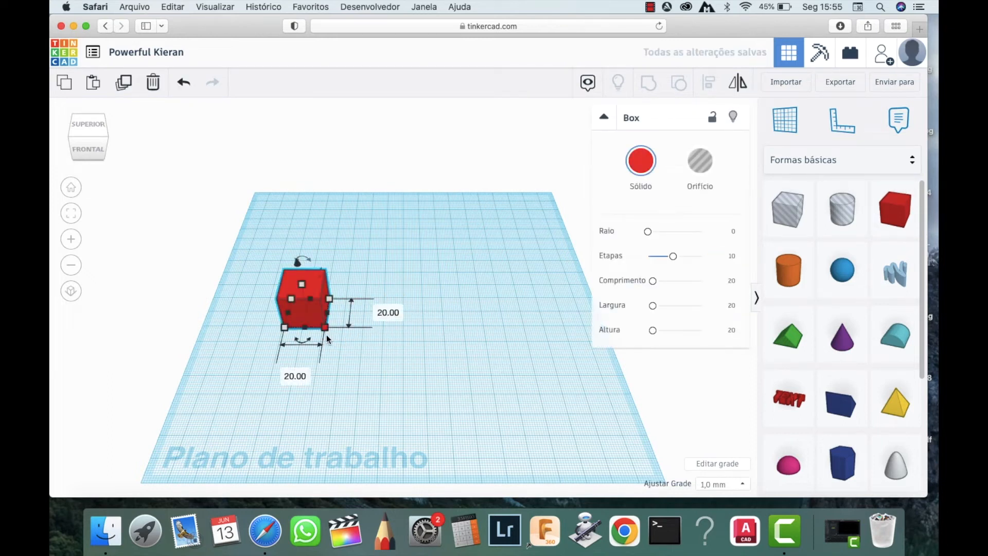
drag(326, 328, 447, 327)
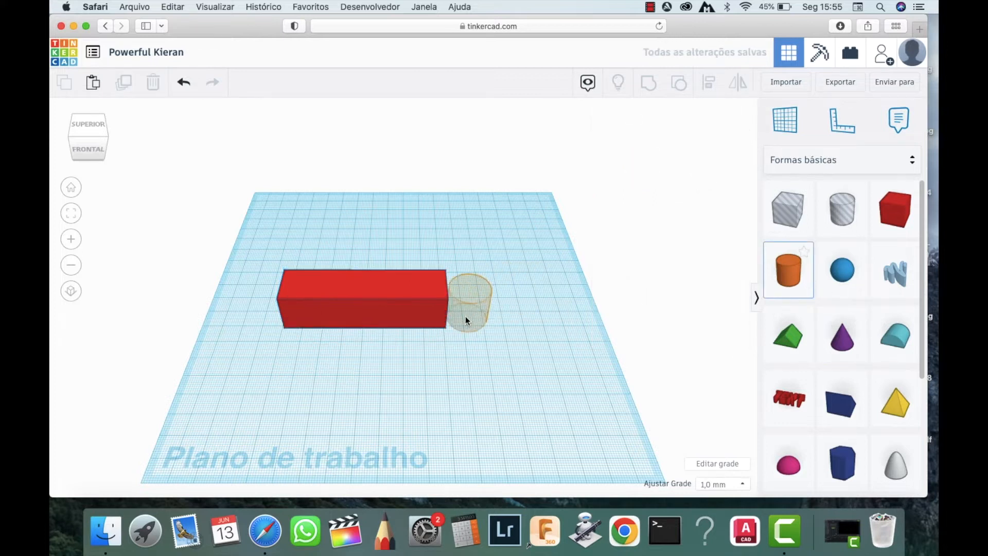
click(470, 302)
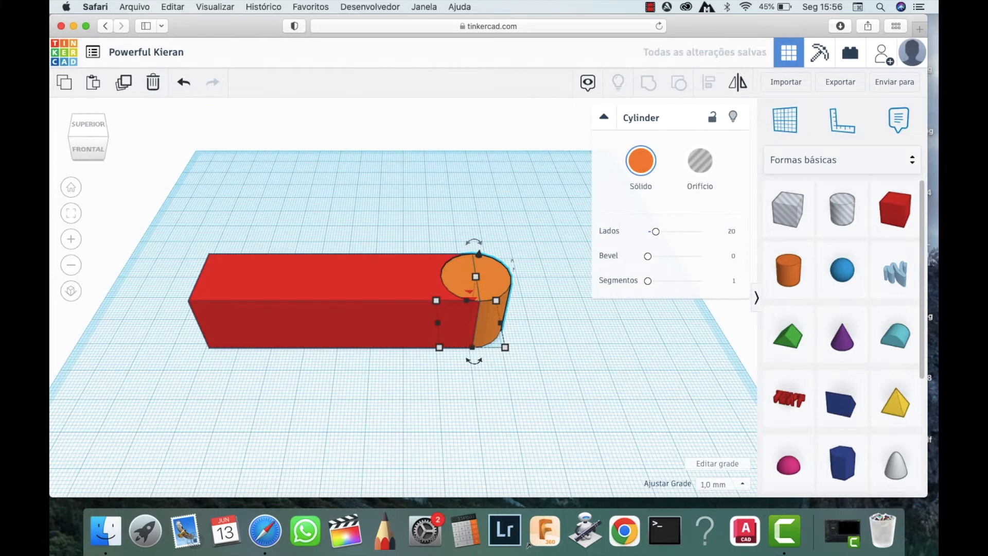
click(515, 239)
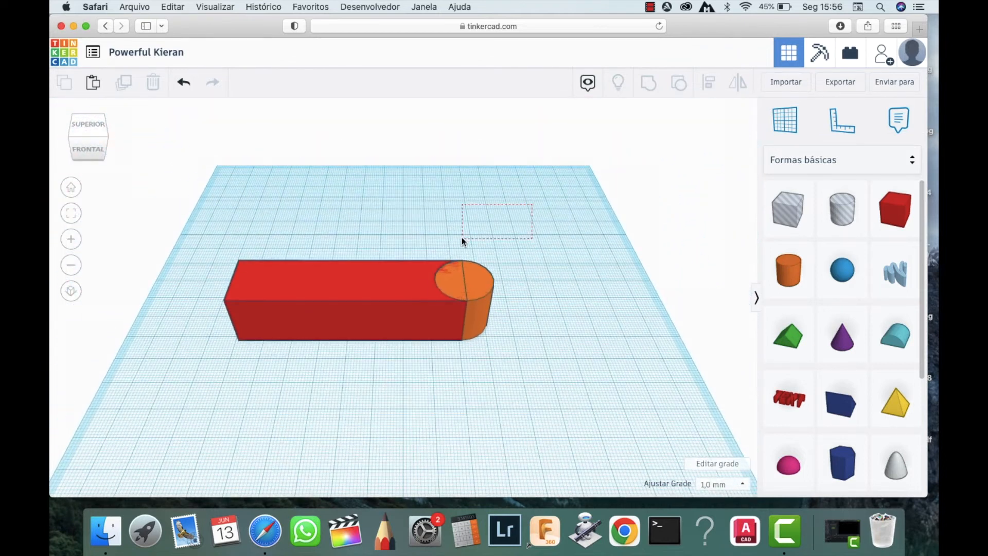
Group the bar and cylinder, then lower the plate's height to flatten it.
click(359, 289)
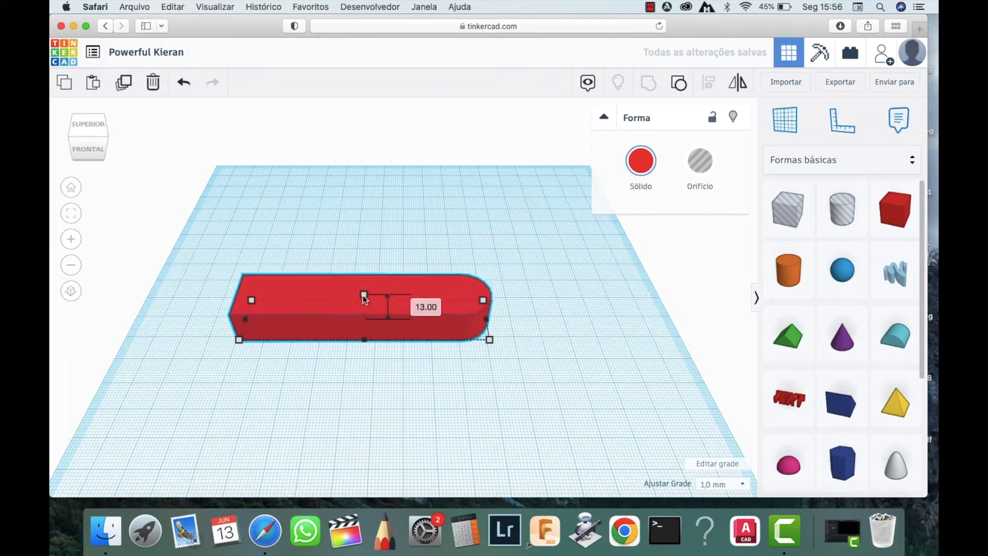
drag(364, 296, 364, 315)
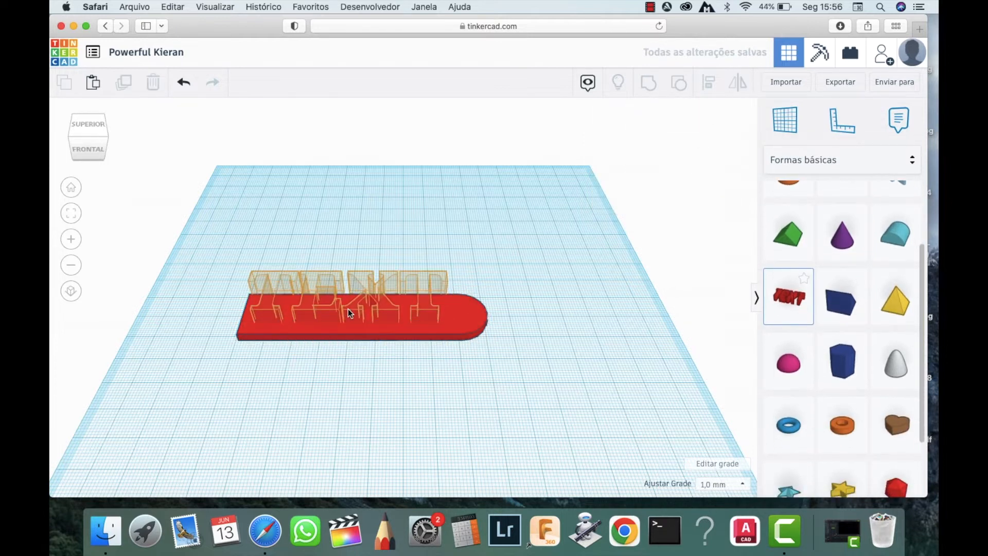
Add a text shape reading 'Thiago' and shrink it to fit the plate.
click(349, 312)
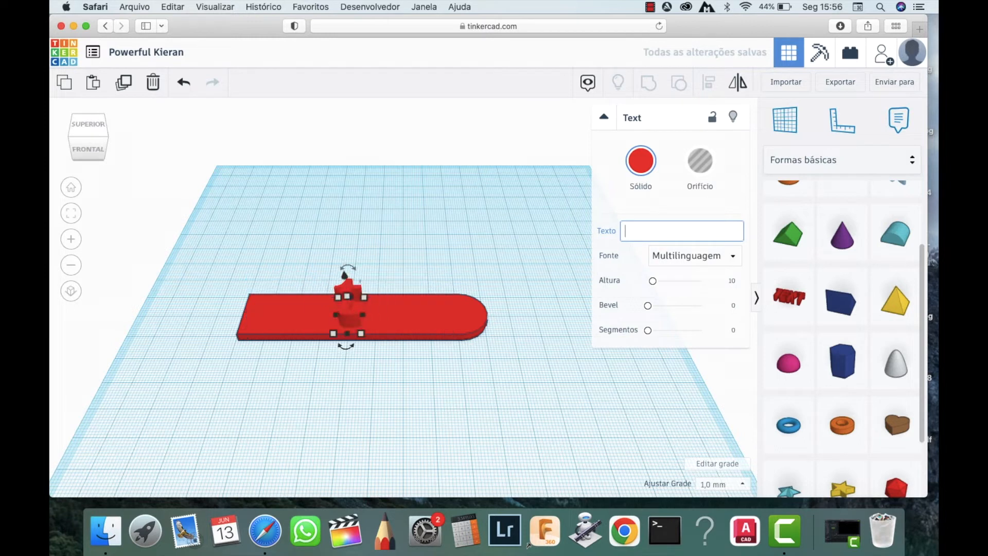
text(Thiago)
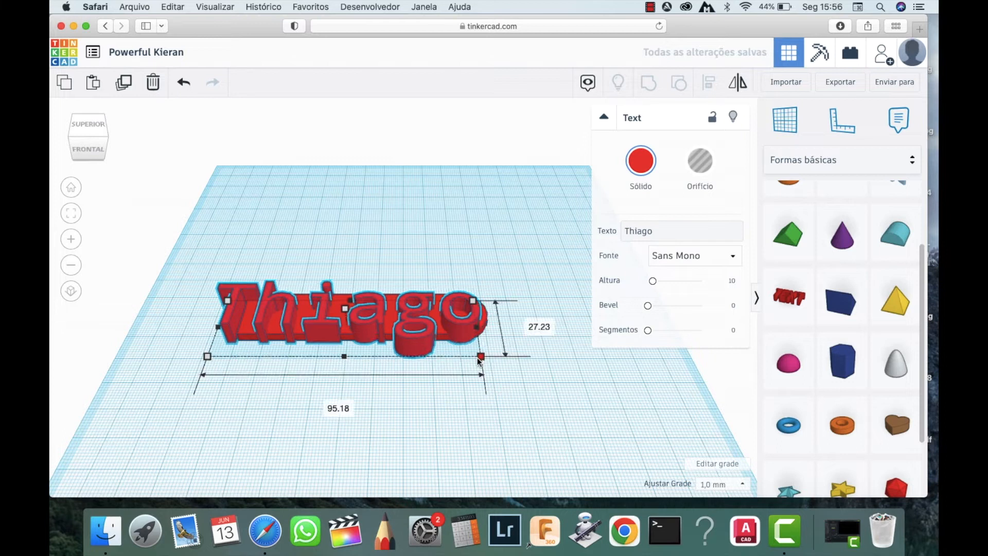
drag(481, 357, 403, 341)
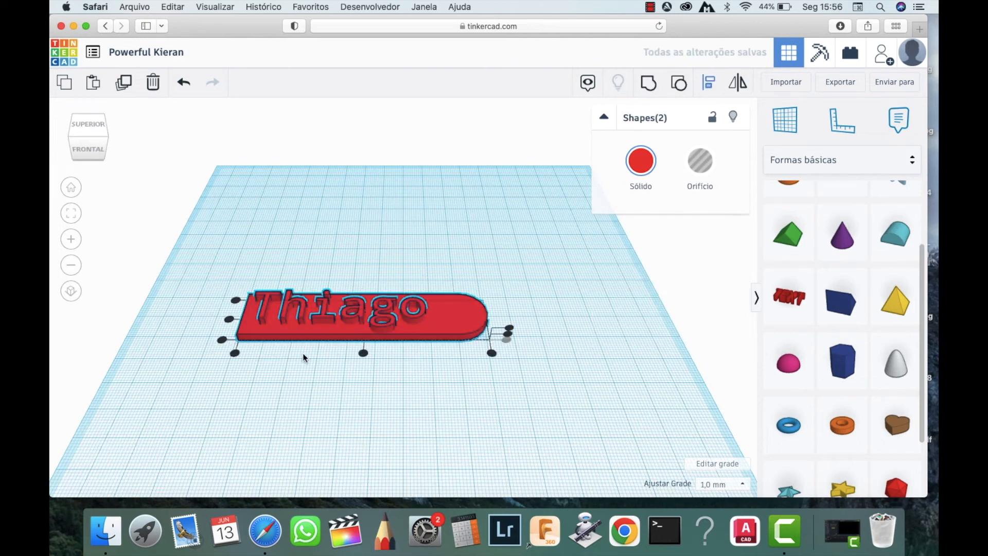
Shorten the plate to suit the lettering and select it for recolouring.
click(277, 235)
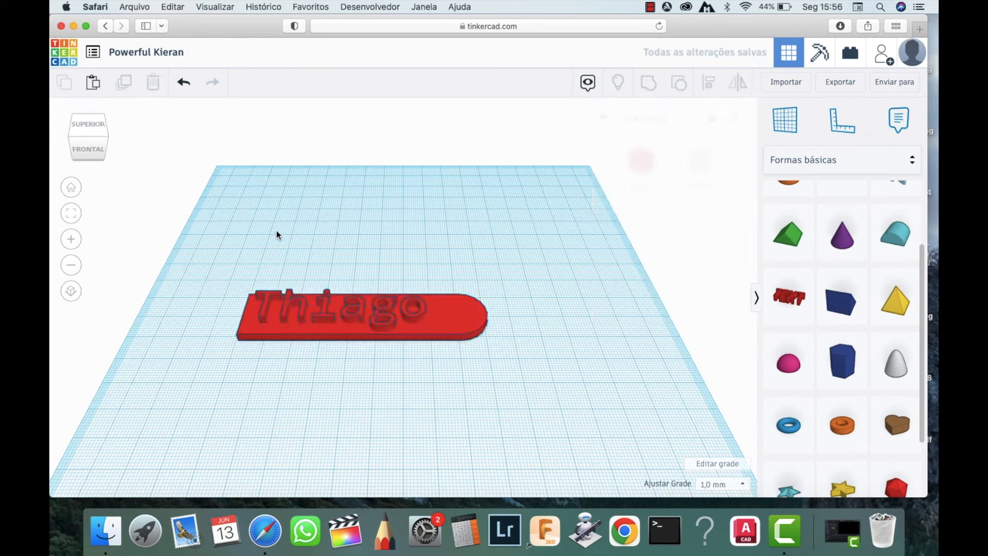
click(363, 324)
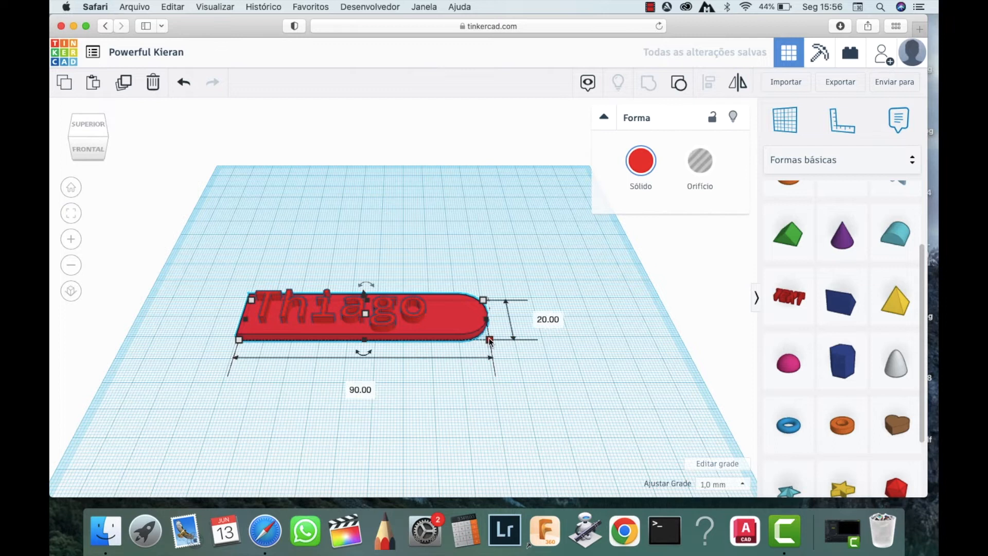
drag(491, 339, 462, 339)
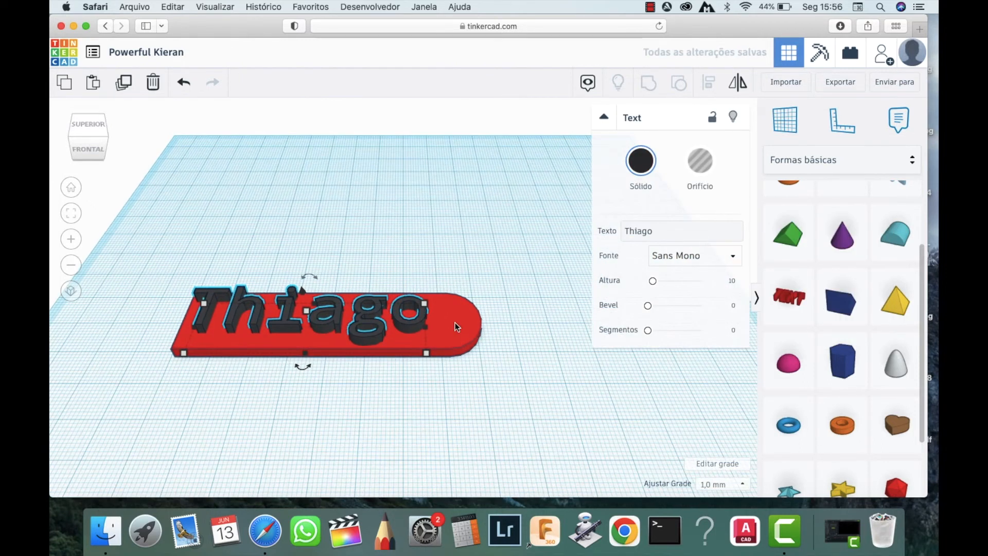
click(640, 160)
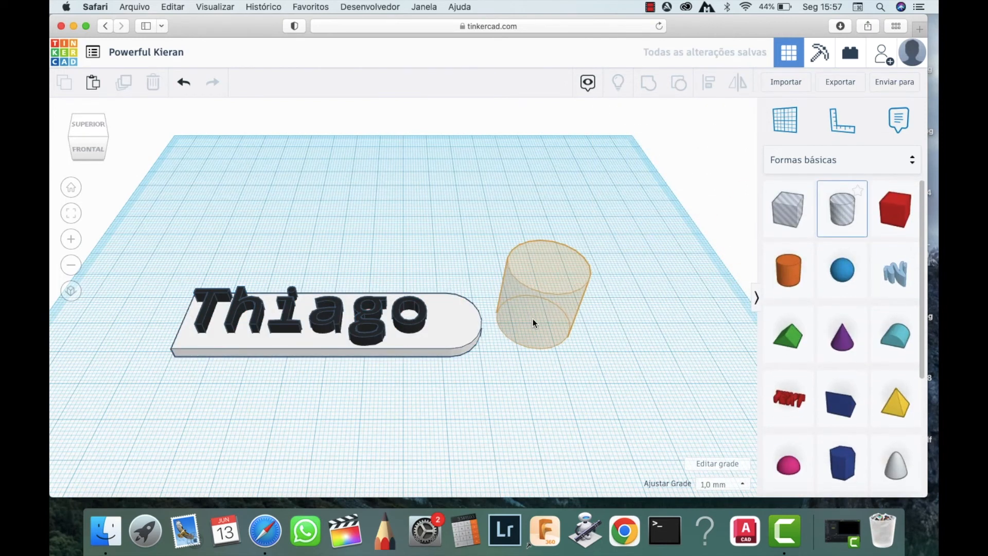
Place a small hole cylinder at the plate's rounded end and select all three shapes.
click(534, 320)
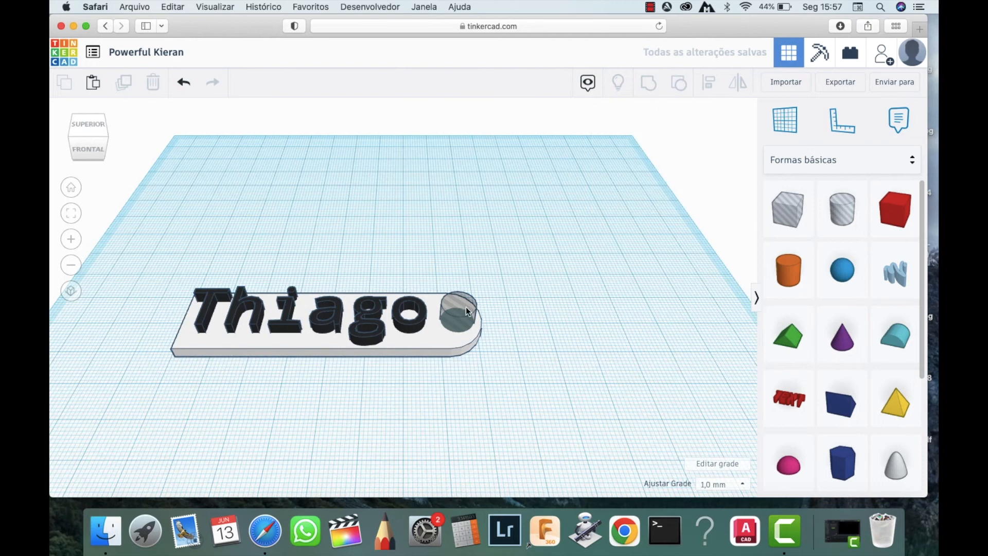
click(453, 312)
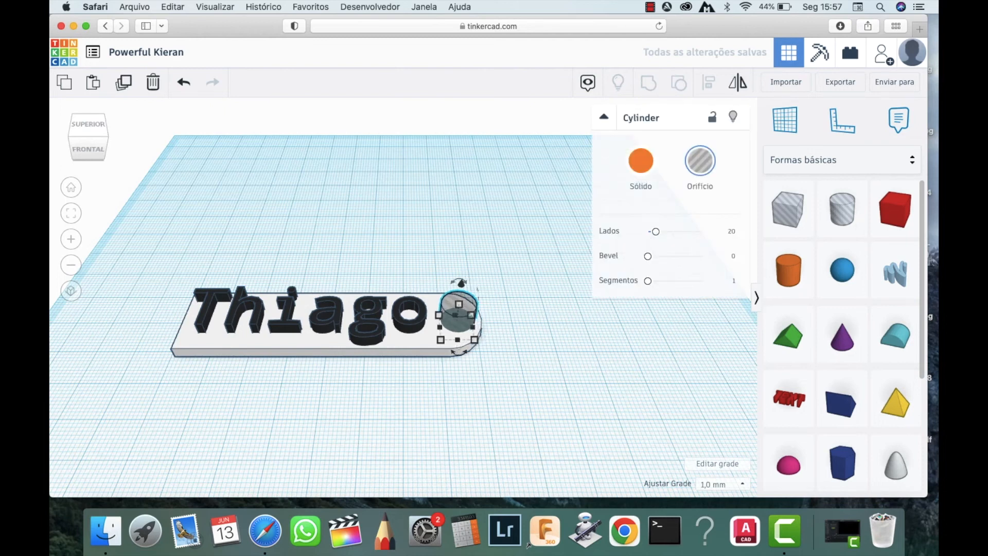
drag(458, 306, 451, 306)
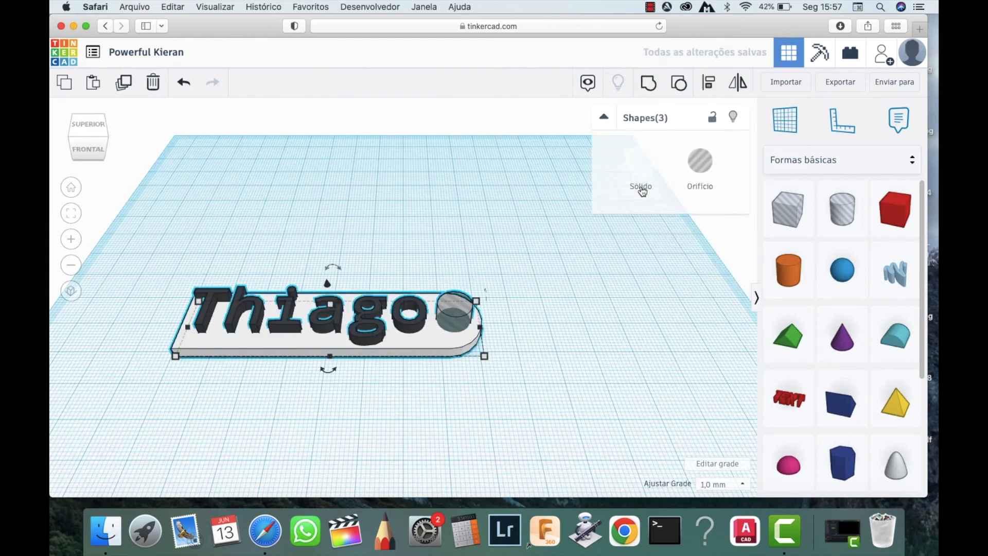
Group plate, lettering and hole, then scale the keychain to 58 by 14.50.
click(640, 161)
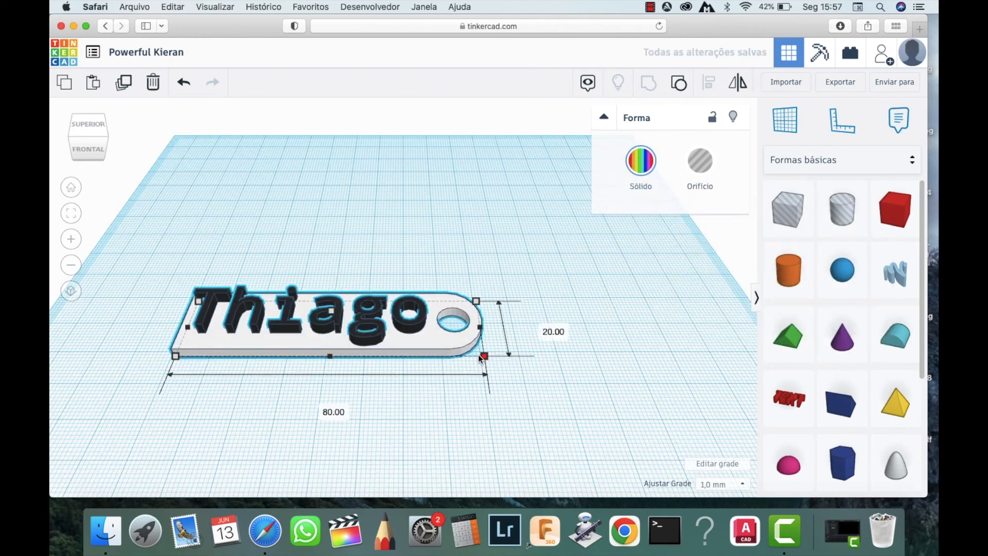
drag(484, 356, 400, 340)
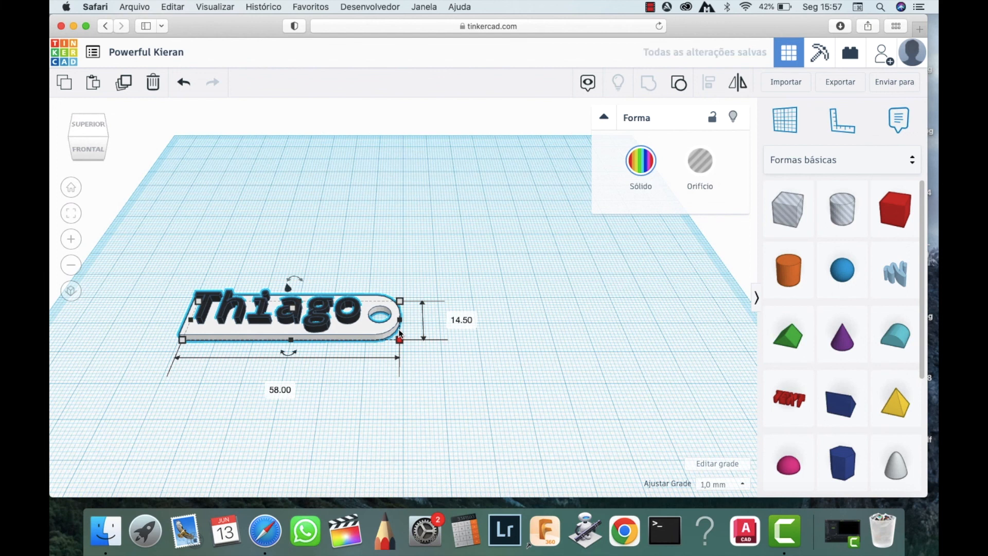